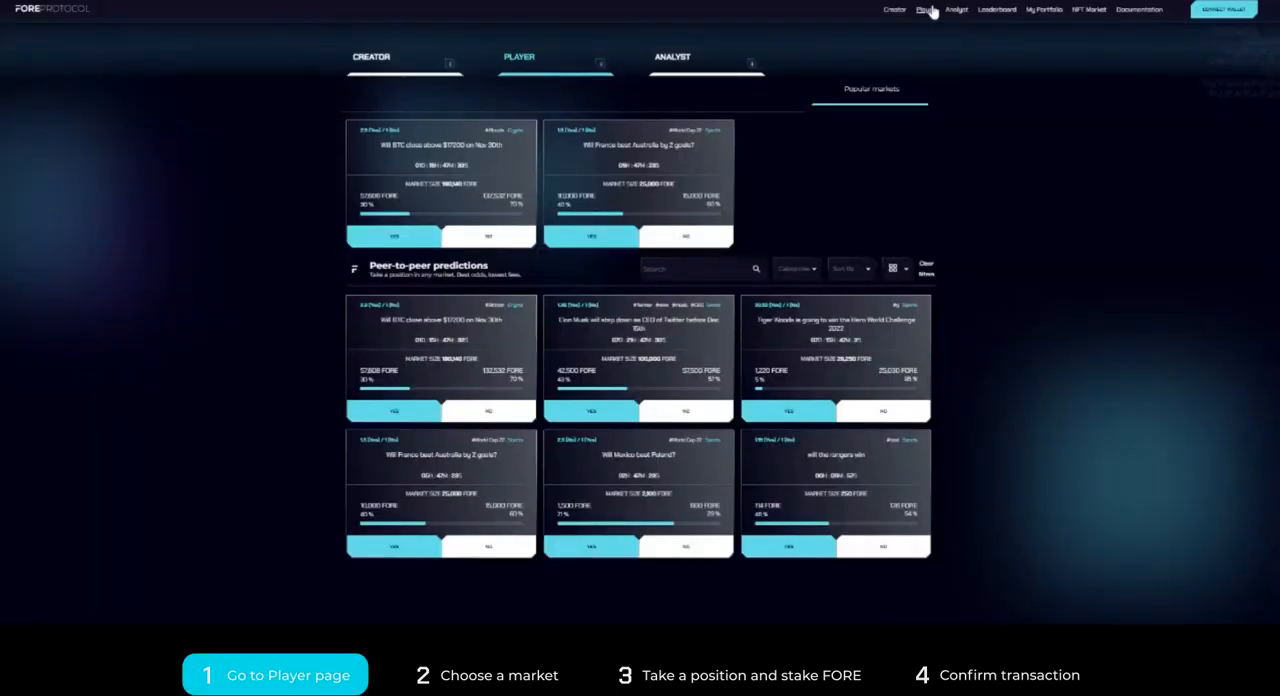
Go to the Player page listing popular and peer-to-peer prediction markets
{"action": "left_click", "coordinate": [924, 8]}
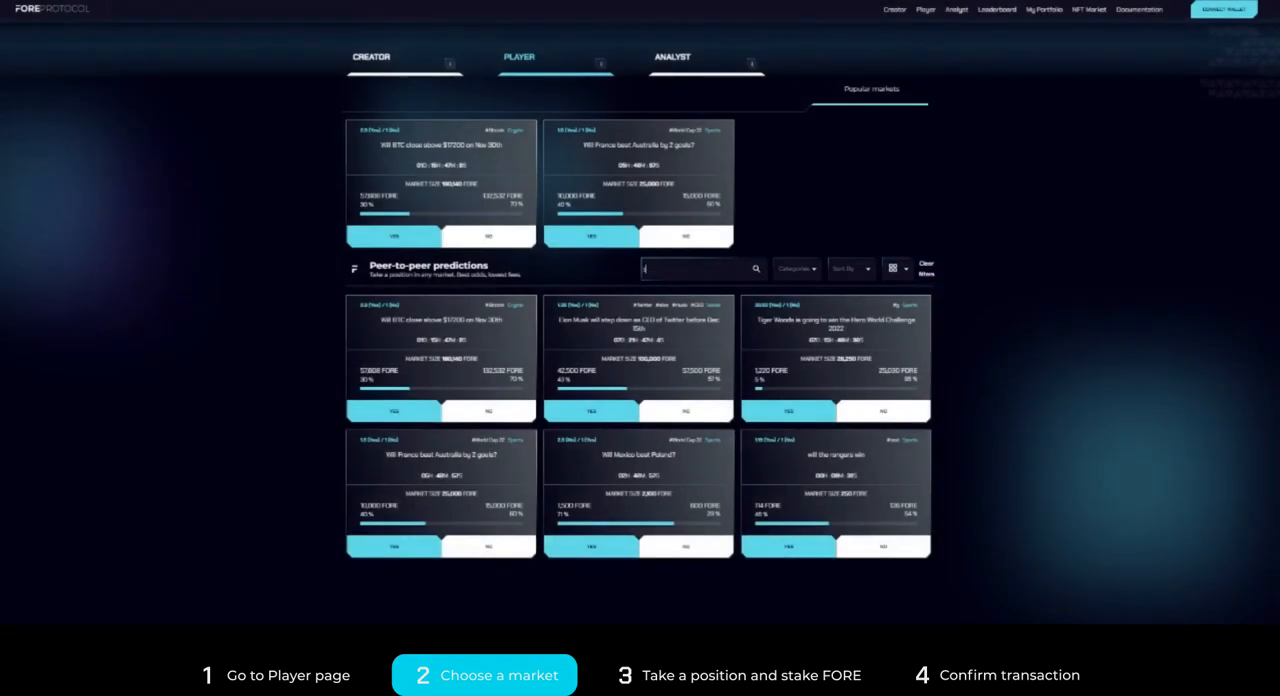
Search the peer-to-peer markets for 'sport' and bring up the Categories choices
{"action": "type", "text": "sports"}
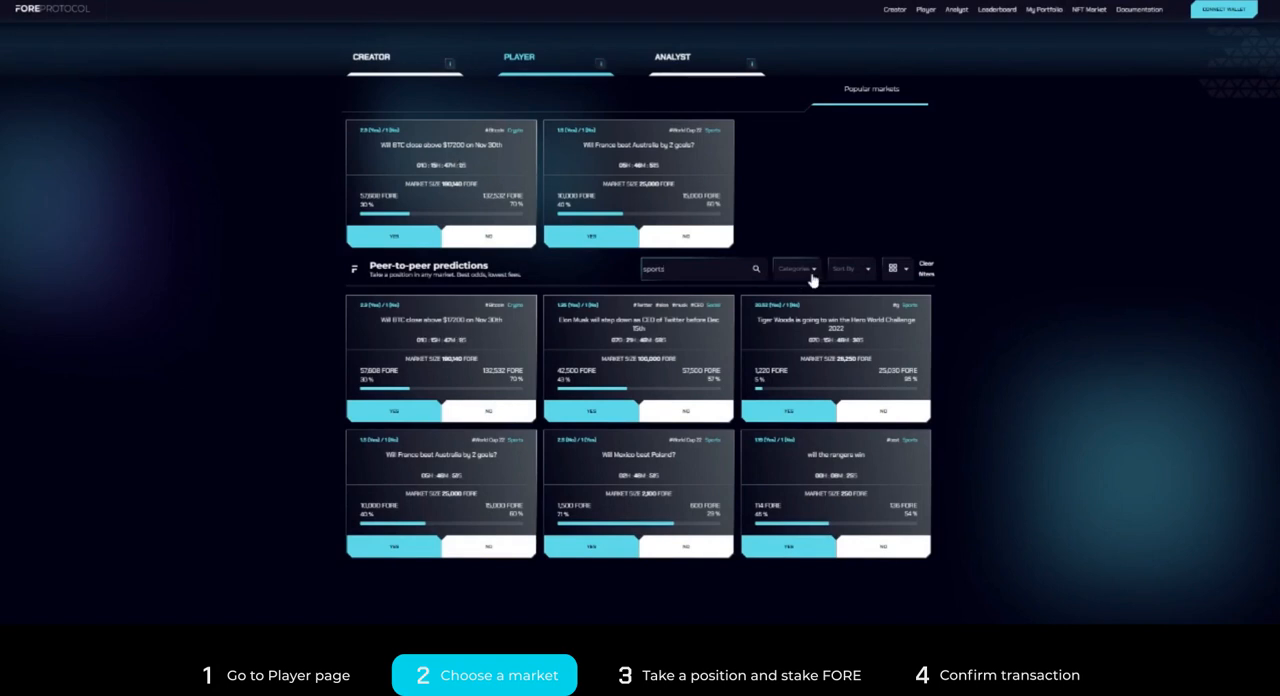
{"action": "left_click", "coordinate": [796, 268]}
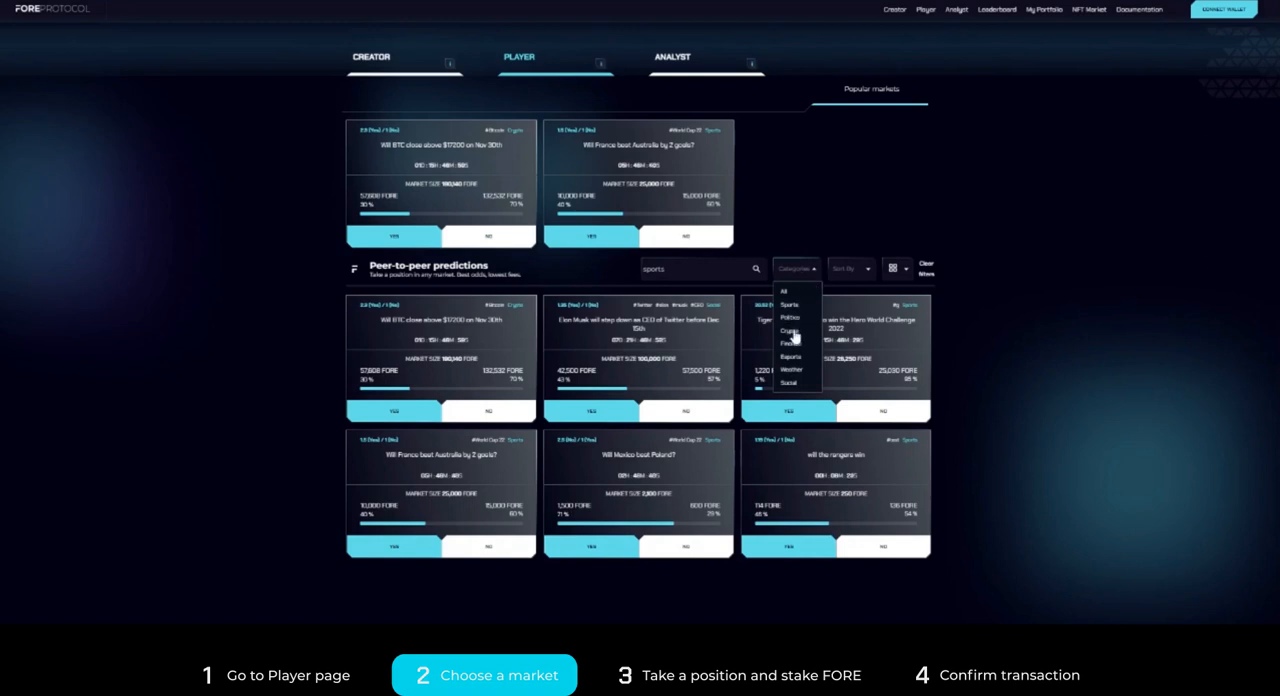
{"action": "mouse_move", "coordinate": [790, 372]}
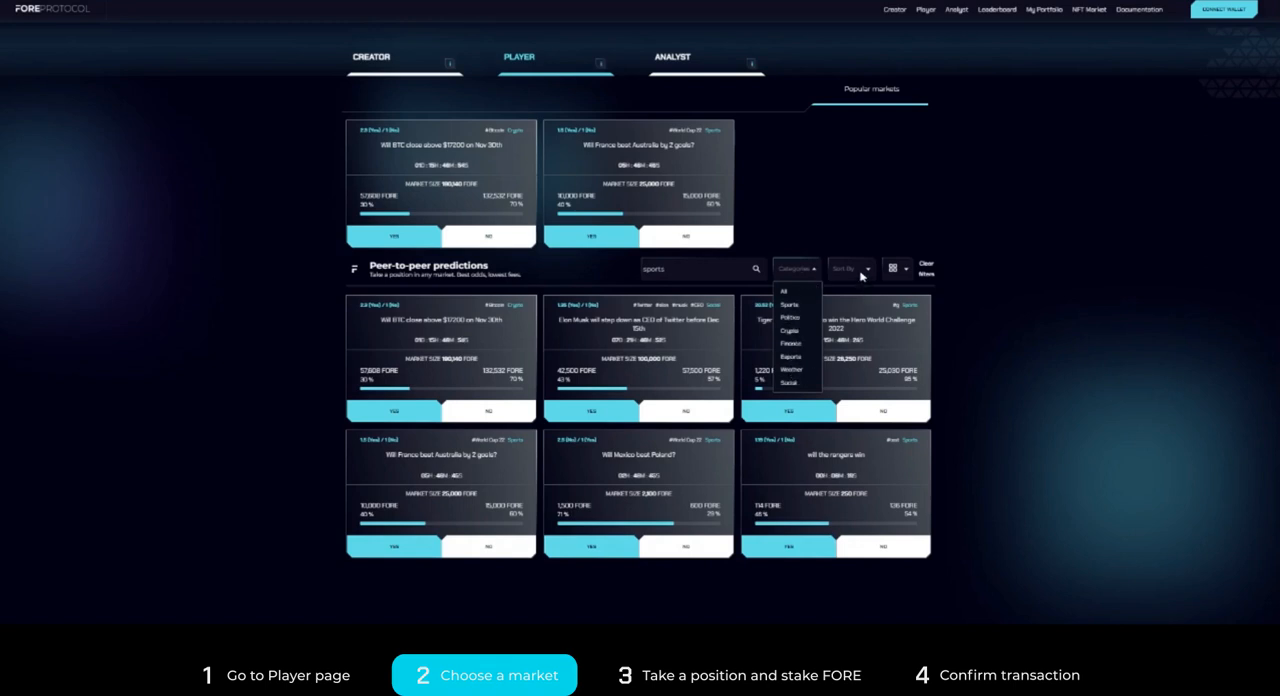
Sort the peer-to-peer market list by Volume via the Sort By dropdown
{"action": "left_click", "coordinate": [852, 268]}
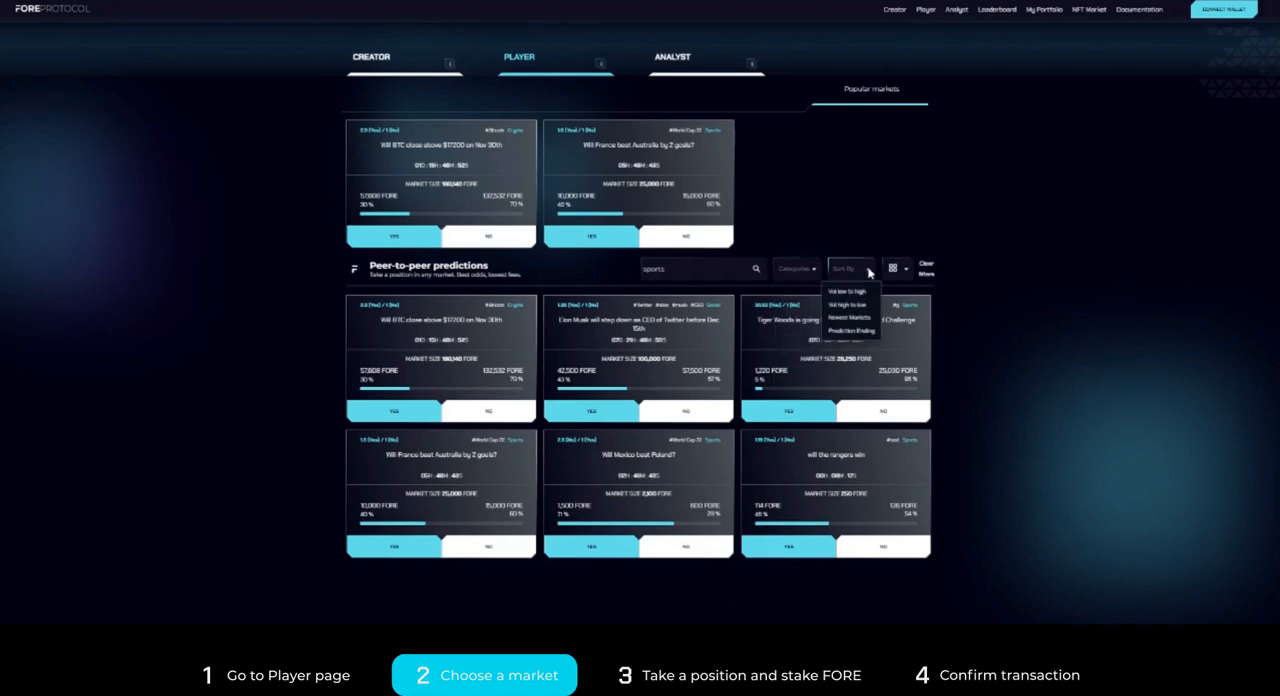
{"action": "mouse_move", "coordinate": [896, 276]}
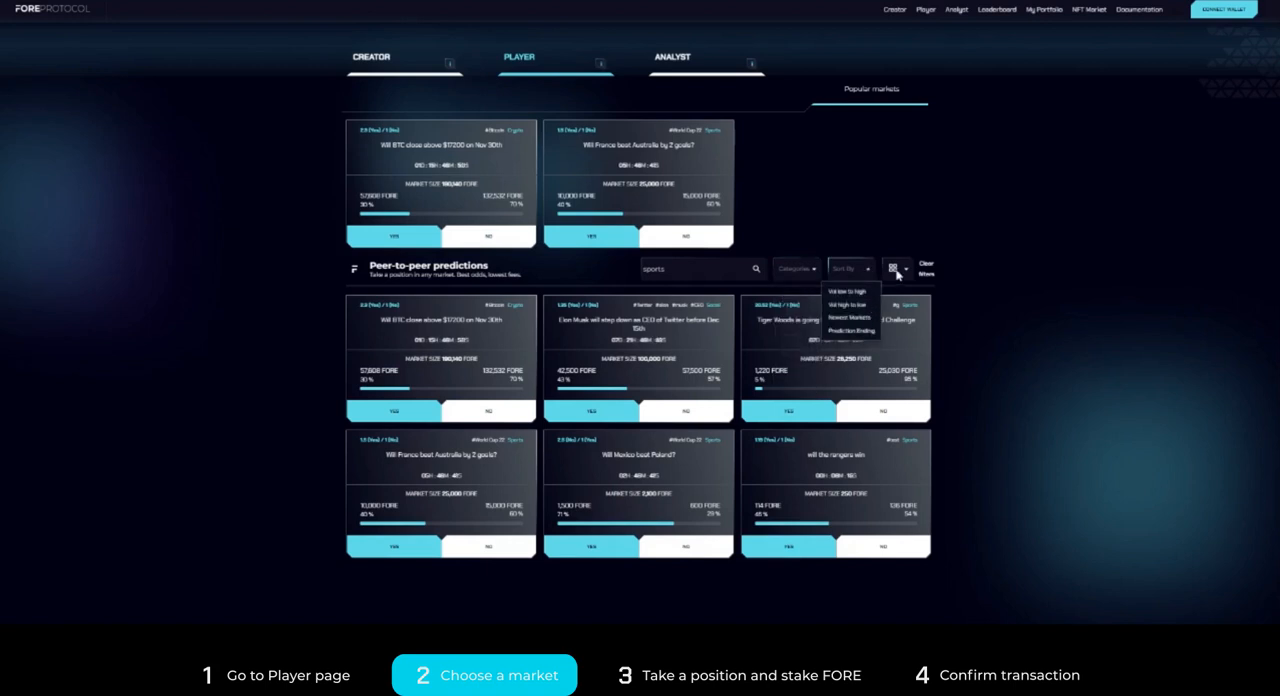
{"action": "left_click", "coordinate": [898, 268]}
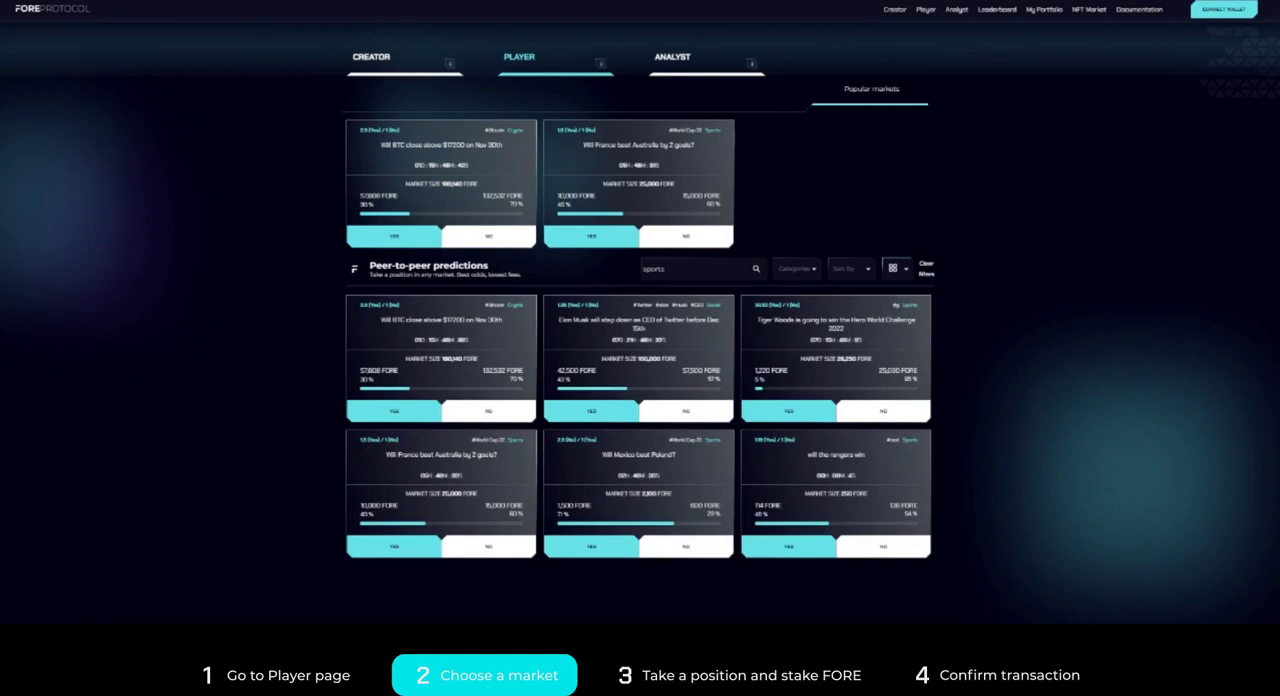
{"action": "left_click", "coordinate": [848, 268]}
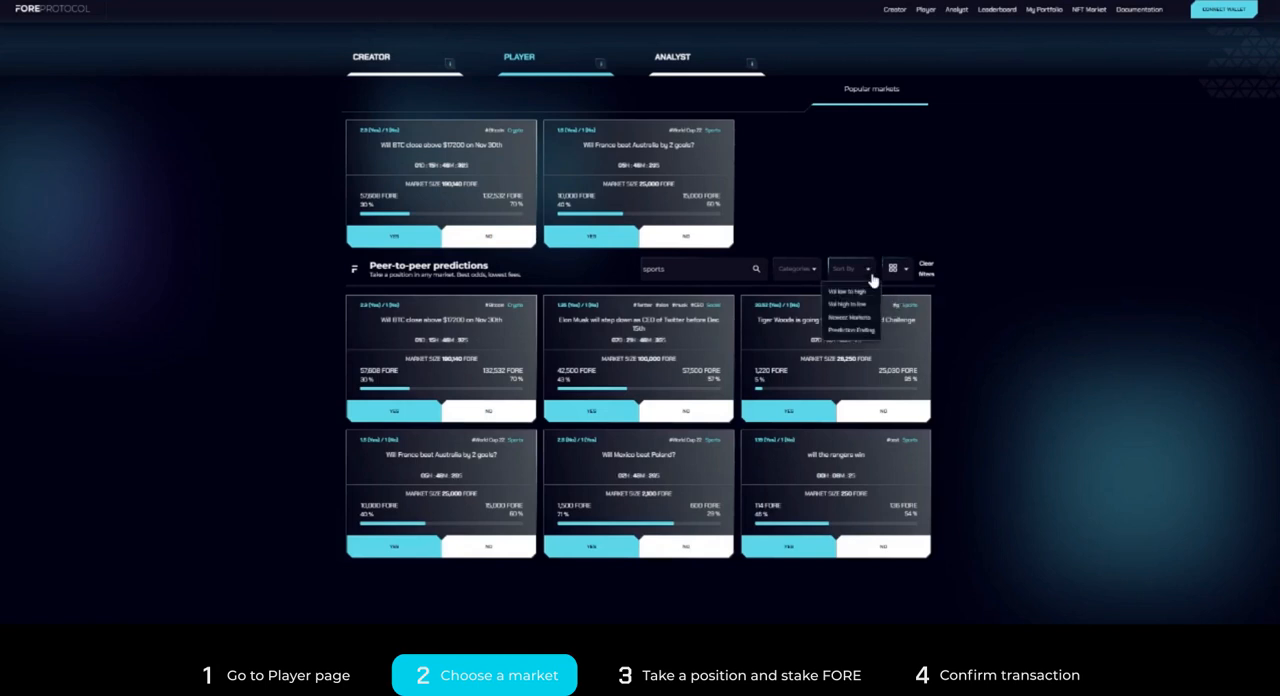
{"action": "left_click", "coordinate": [848, 292]}
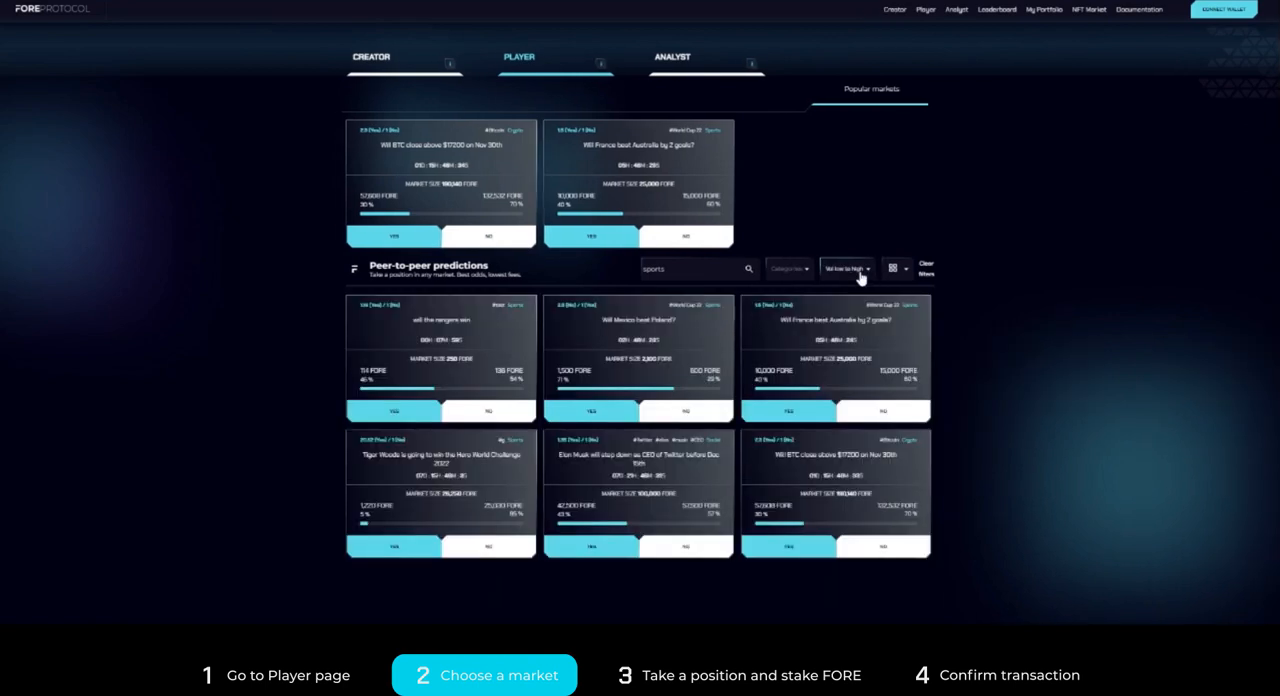
{"action": "mouse_move", "coordinate": [432, 372]}
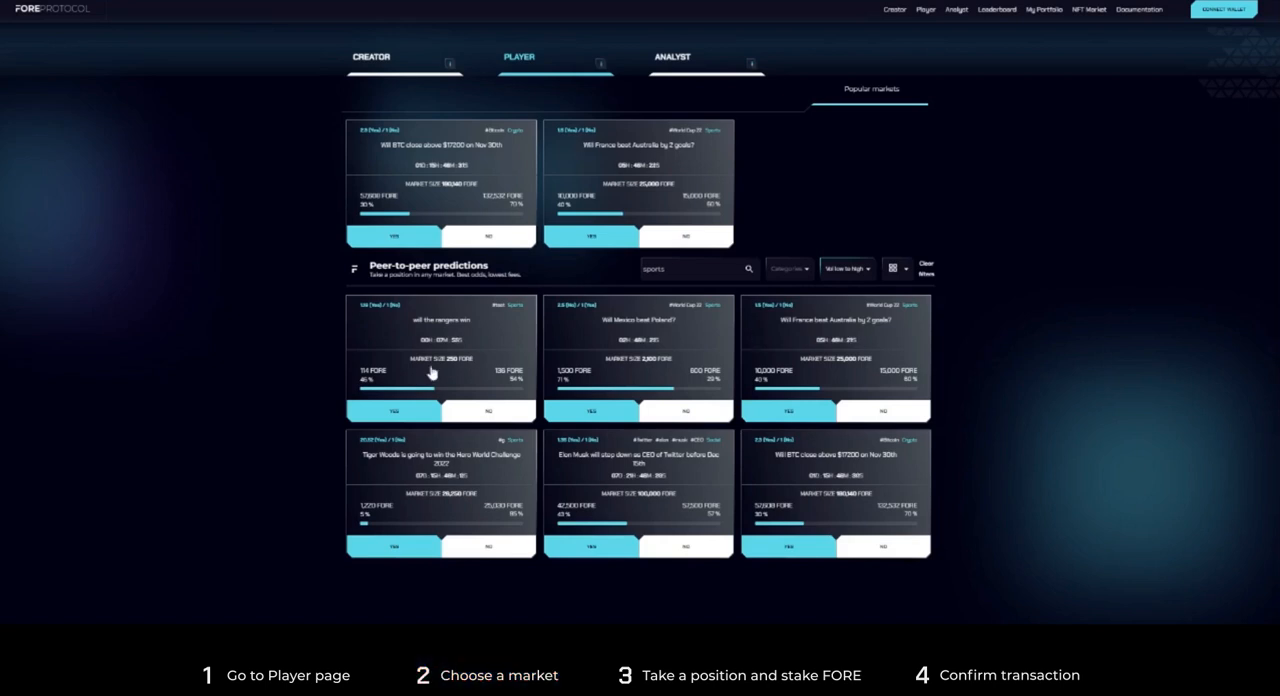
Connect a wallet, take the Yes position on the Rangers market and approve FORE for staking
{"action": "left_click", "coordinate": [432, 372]}
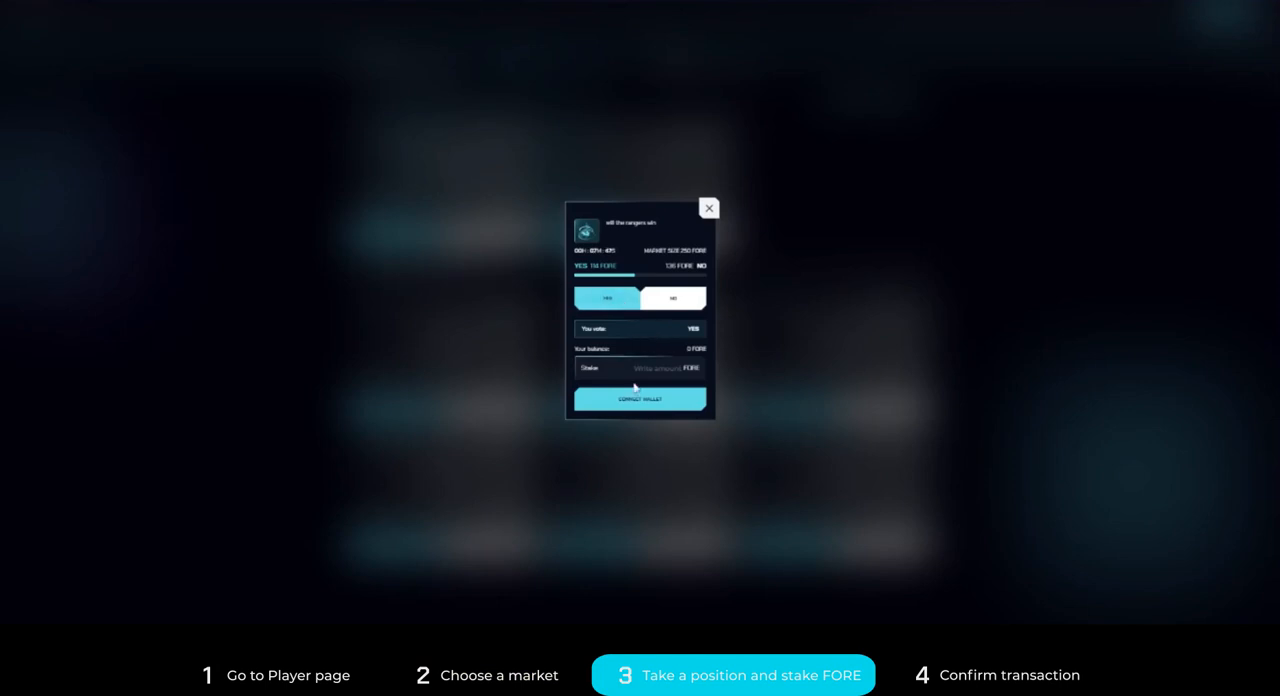
{"action": "left_click", "coordinate": [640, 398]}
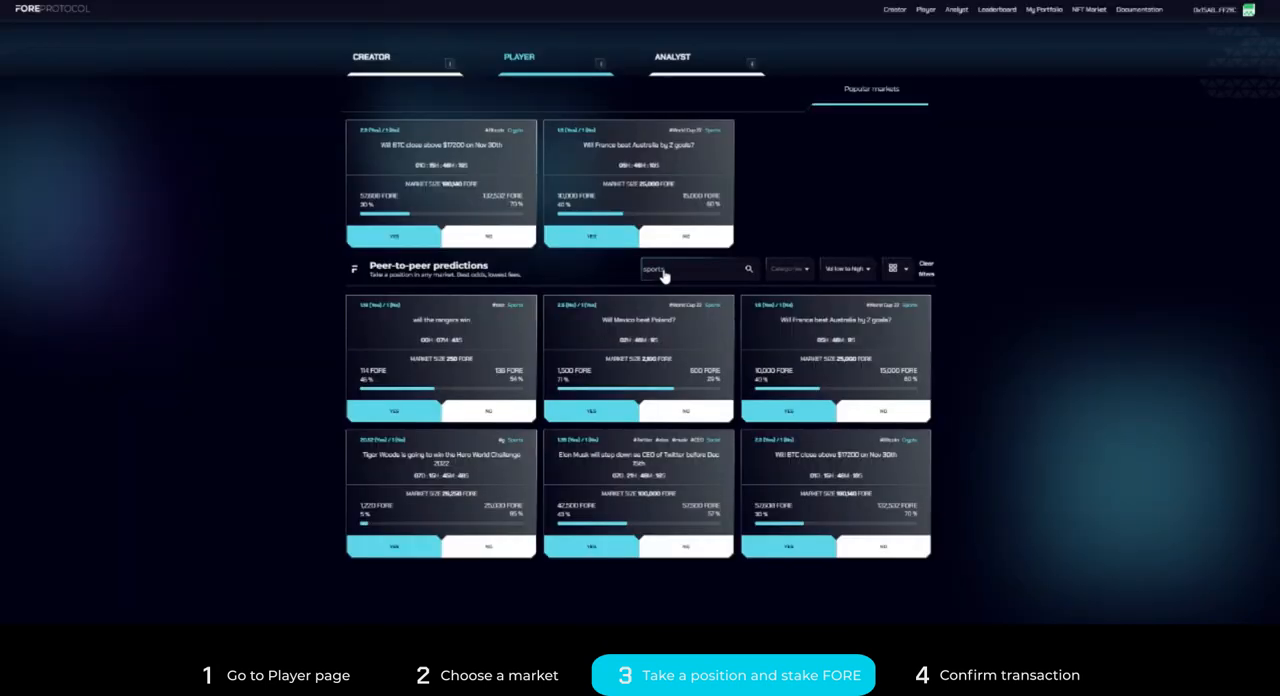
{"action": "mouse_move", "coordinate": [420, 424]}
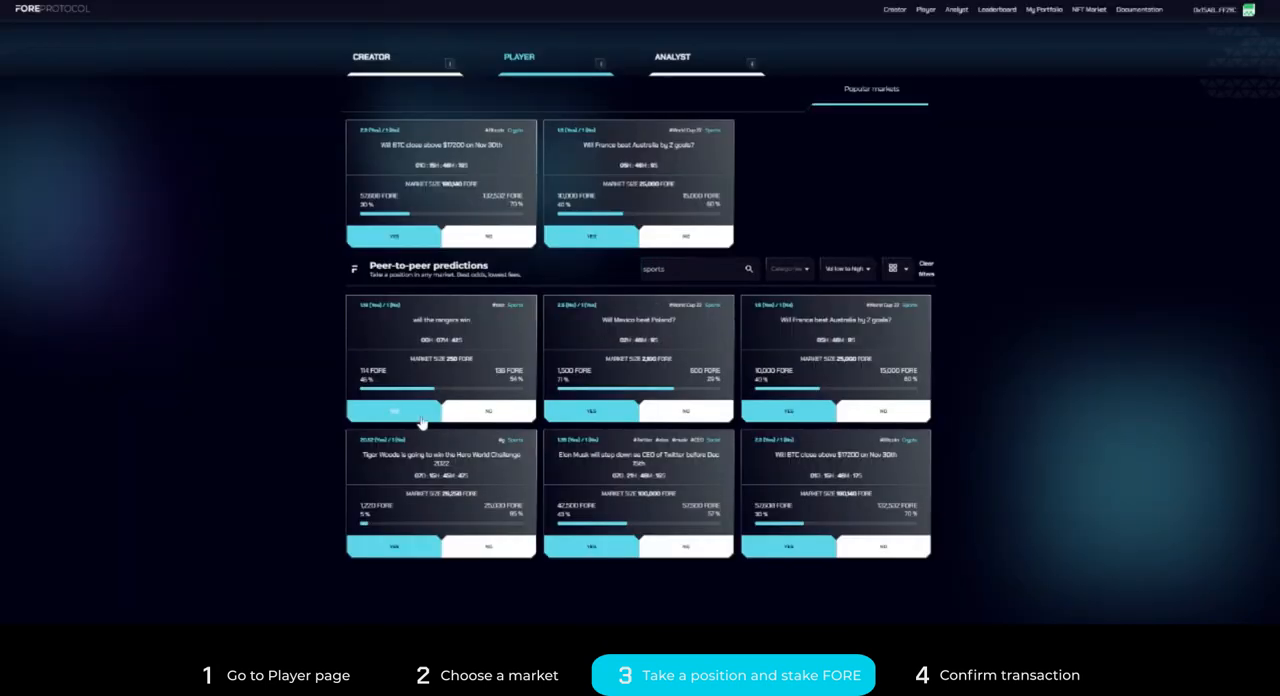
{"action": "left_click", "coordinate": [392, 410]}
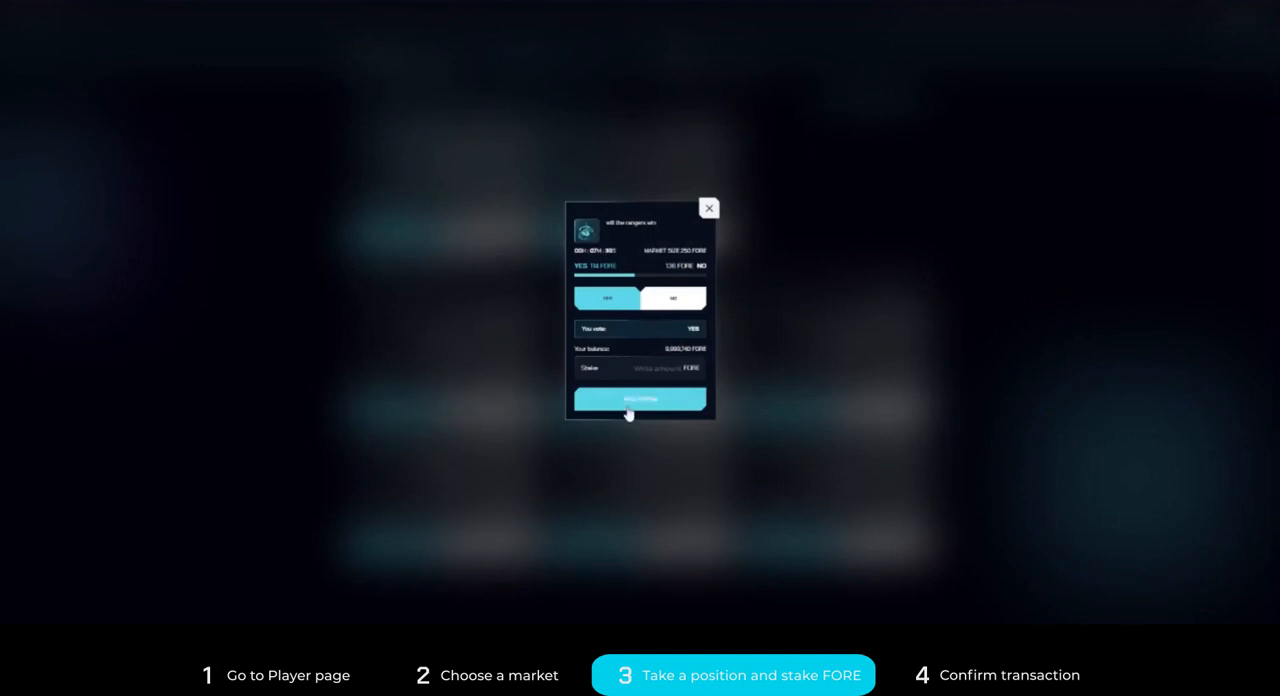
{"action": "left_click", "coordinate": [640, 400]}
{"action": "type", "text": "50"}
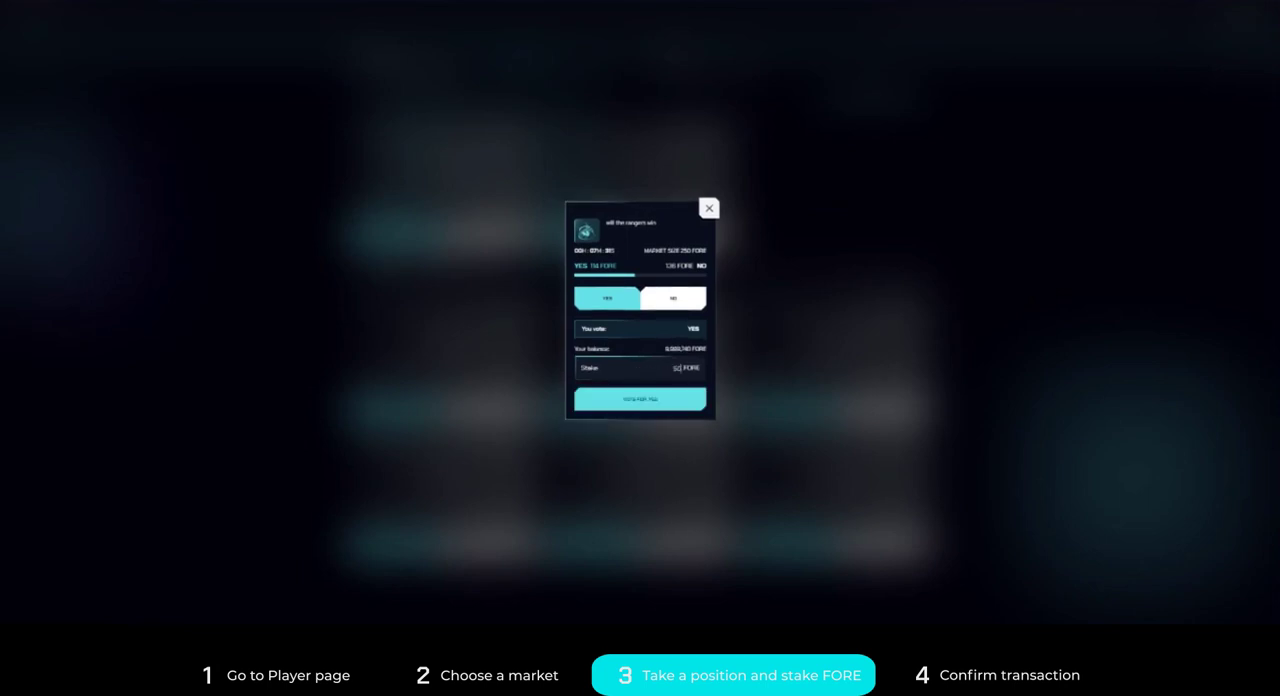
Submit the FORE stake on Yes so the transaction shows as Processing
{"action": "left_click", "coordinate": [640, 398]}
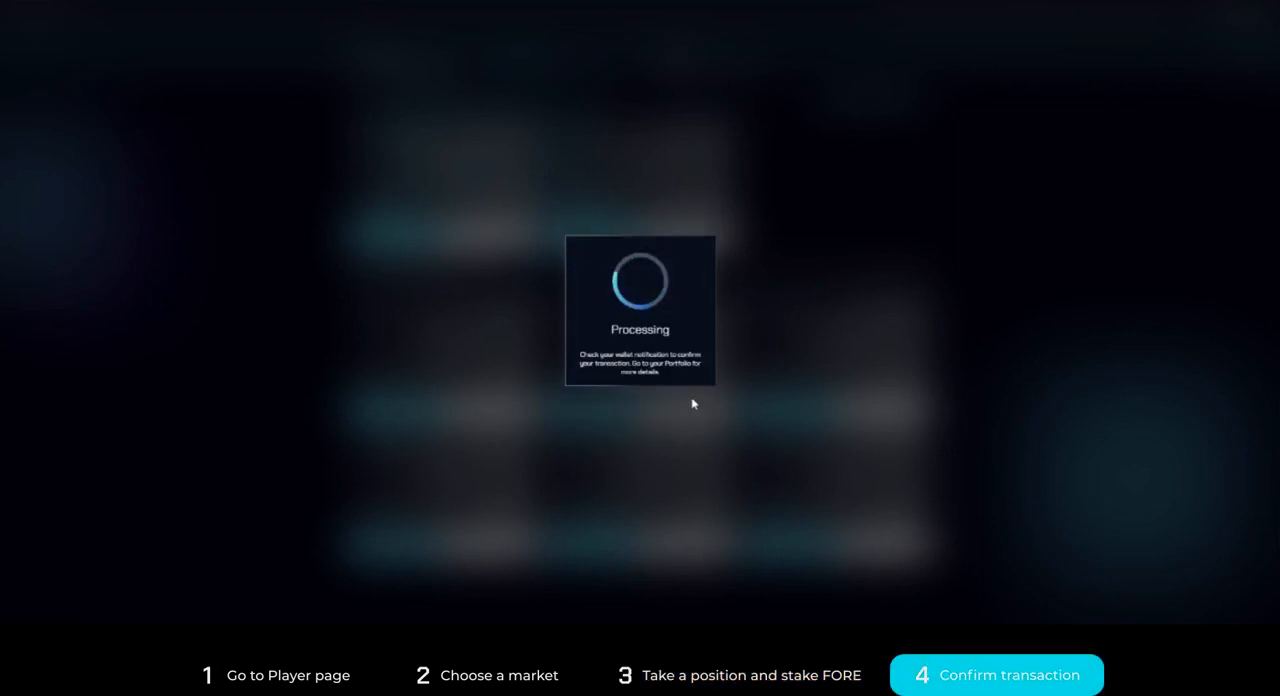
{"action": "mouse_move", "coordinate": [708, 408]}
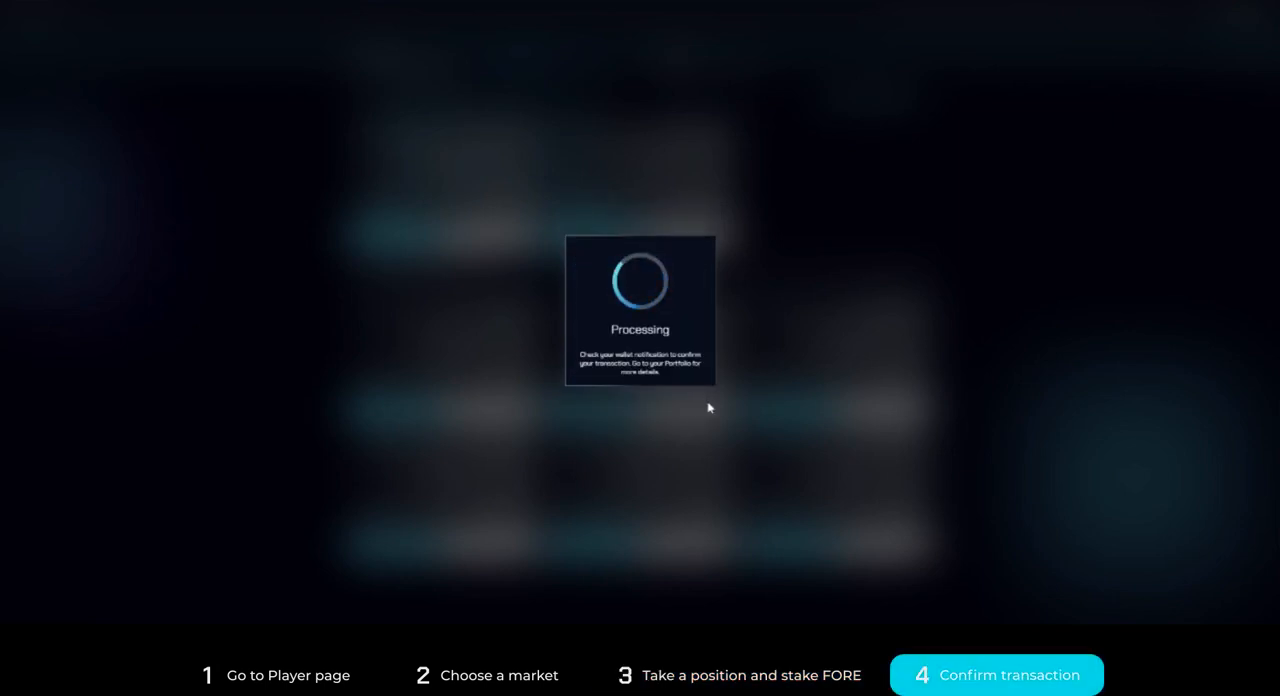